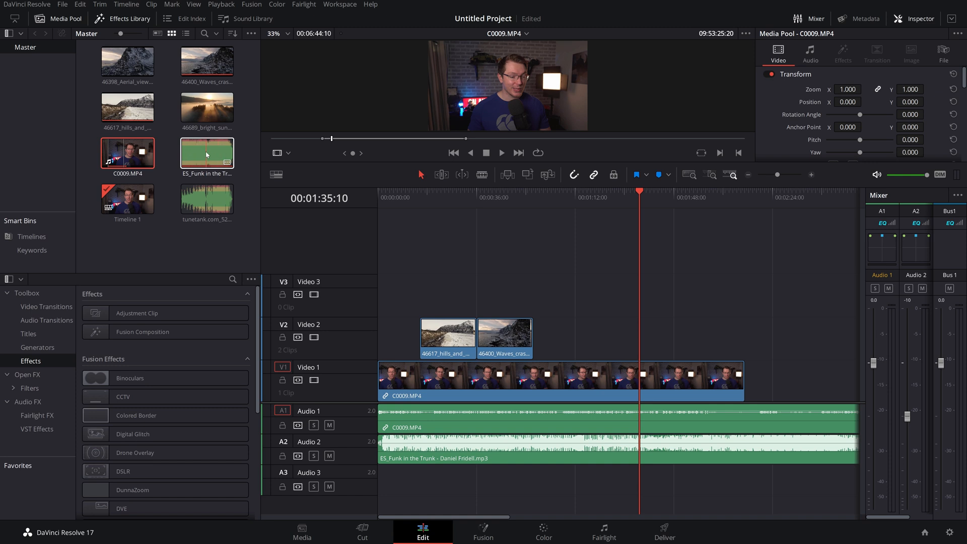
# Select C0009 in the Media Pool for insertion onto Video 1 with sound on Audio 1.
pyautogui.click(207, 152)
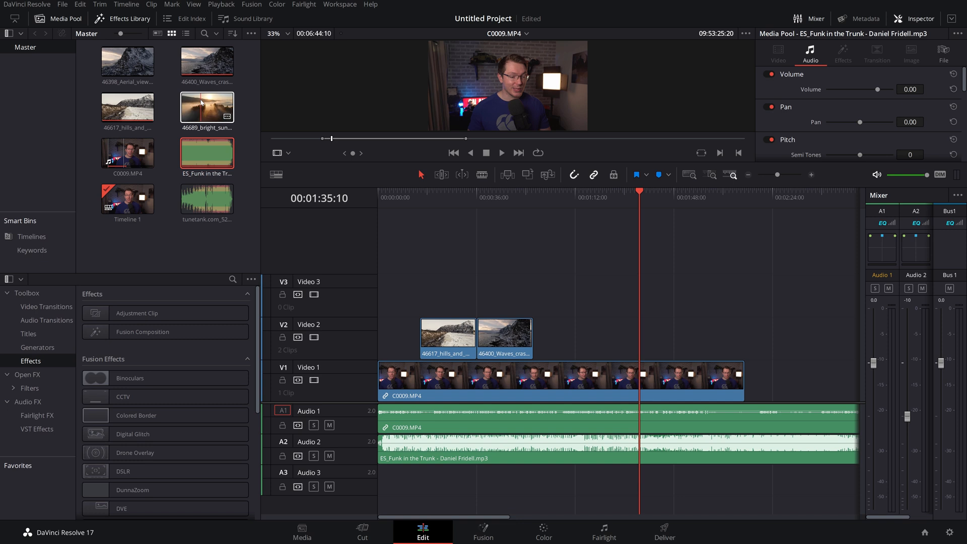
pyautogui.click(206, 106)
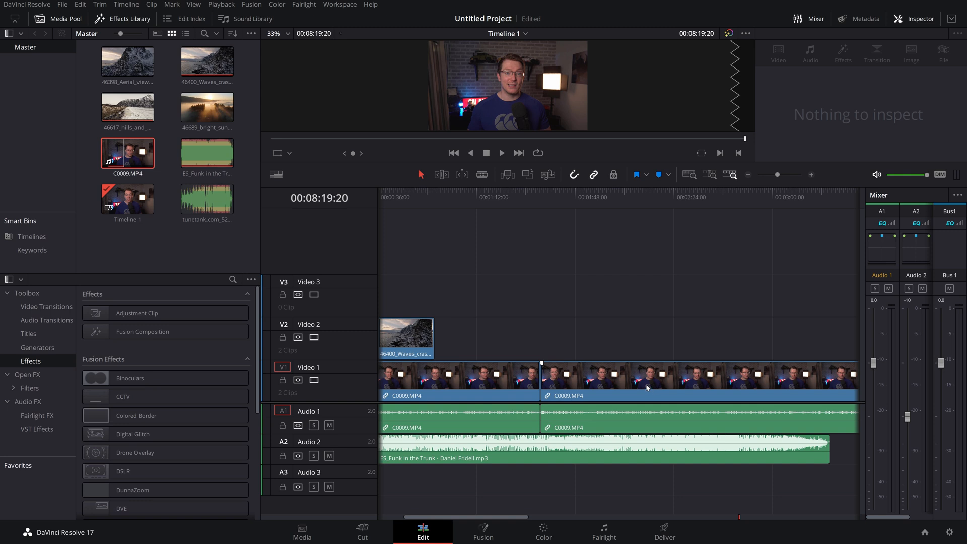
pyautogui.moveTo(317, 410)
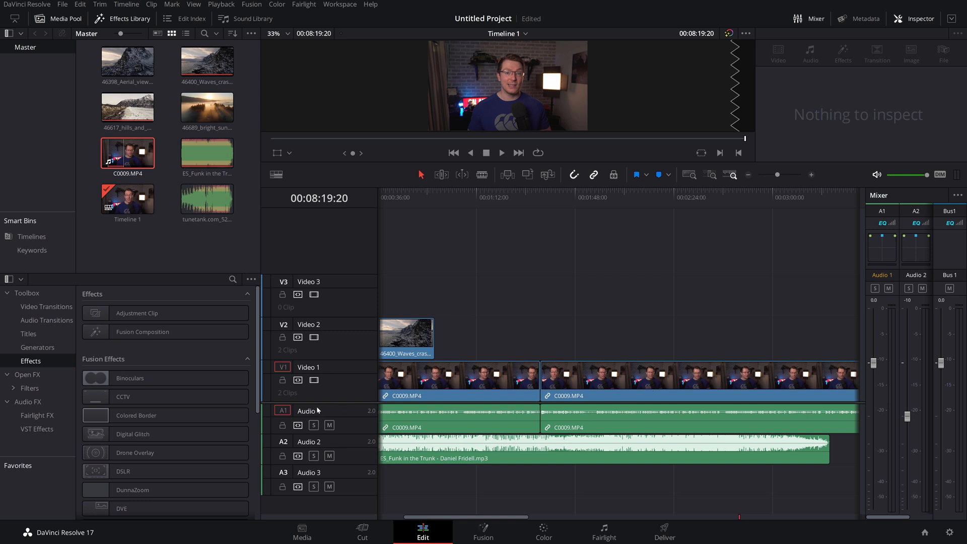
# Insert C0009 on Video 2, then place the aerial mountain clip onto Video 3.
pyautogui.click(554, 199)
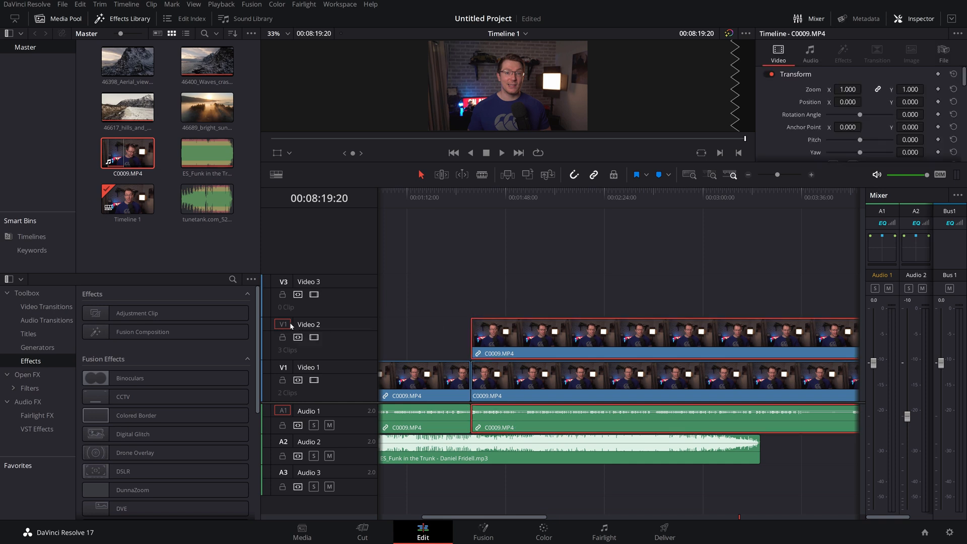
pyautogui.click(471, 197)
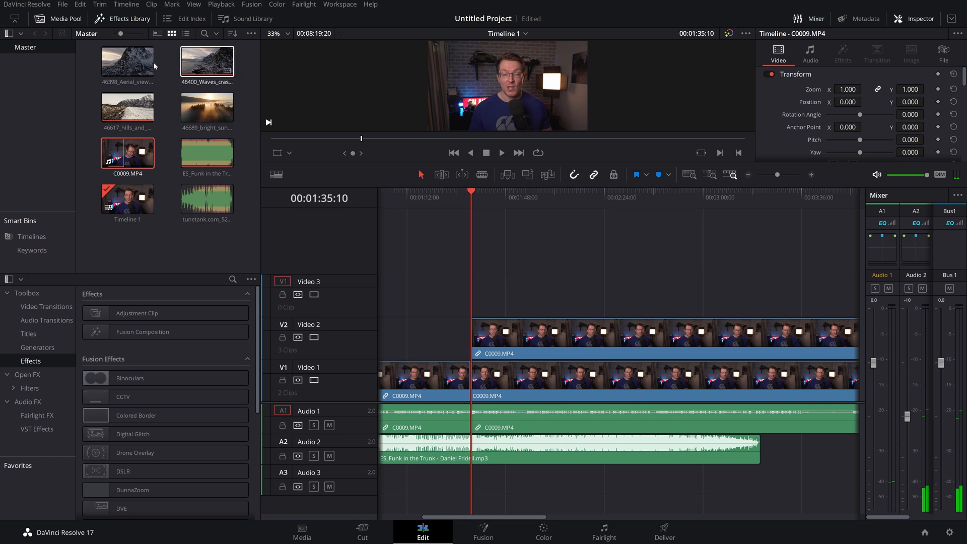
pyautogui.click(127, 60)
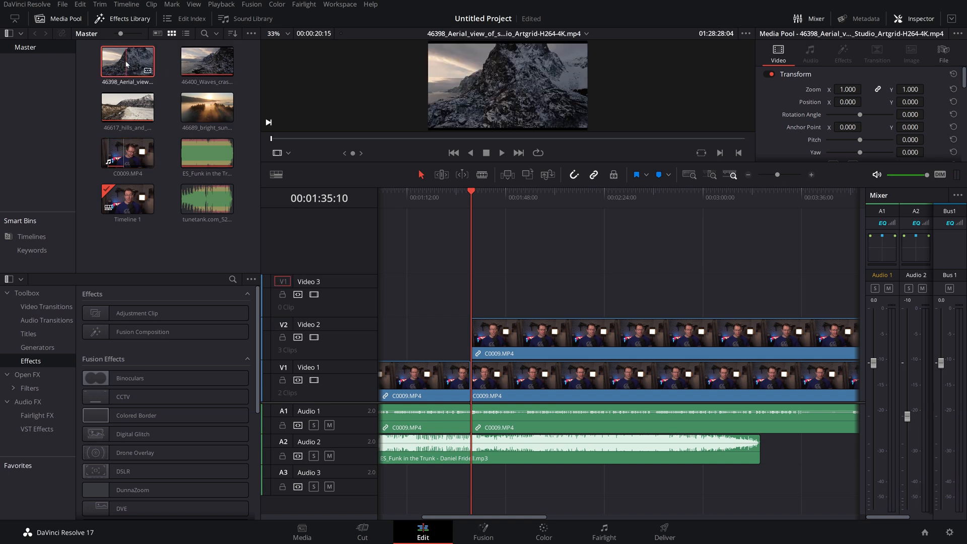
pyautogui.moveTo(128, 61); pyautogui.dragTo(499, 295)
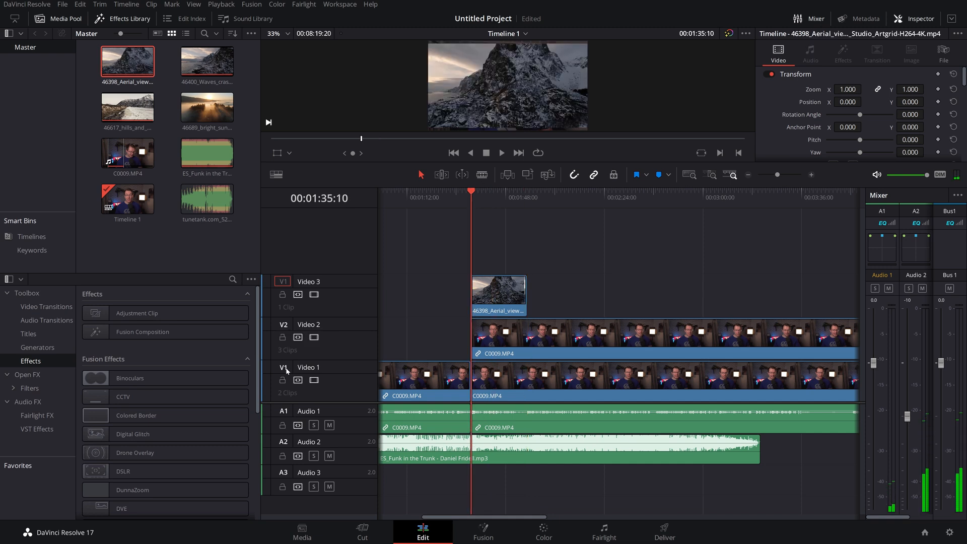
pyautogui.moveTo(284, 316)
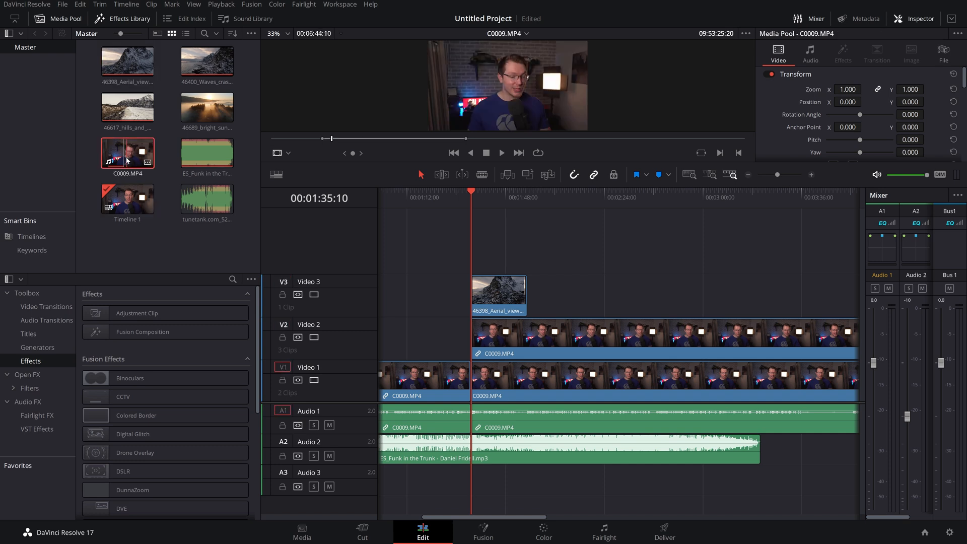
pyautogui.moveTo(282, 285)
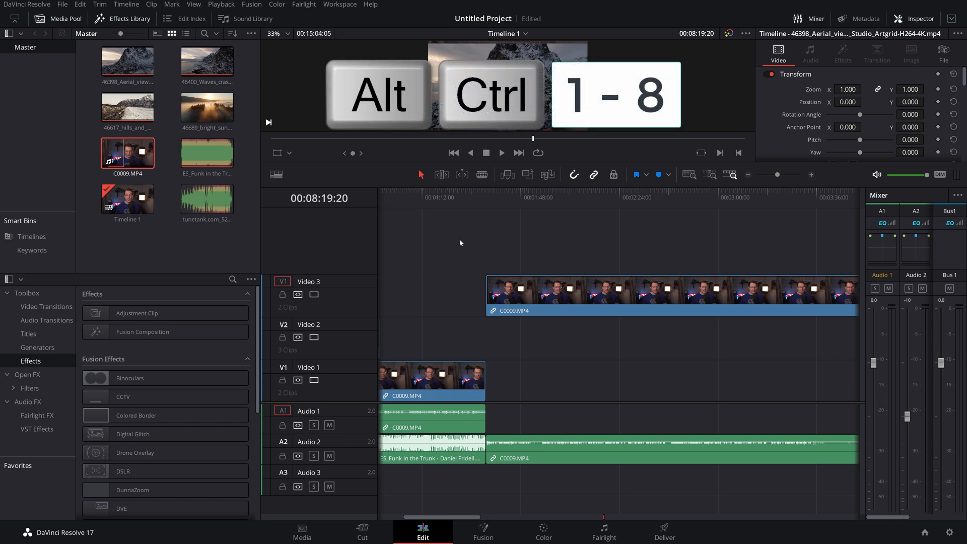
# Undo the recent inserts to restore the earlier clip layout.
pyautogui.click(282, 441)
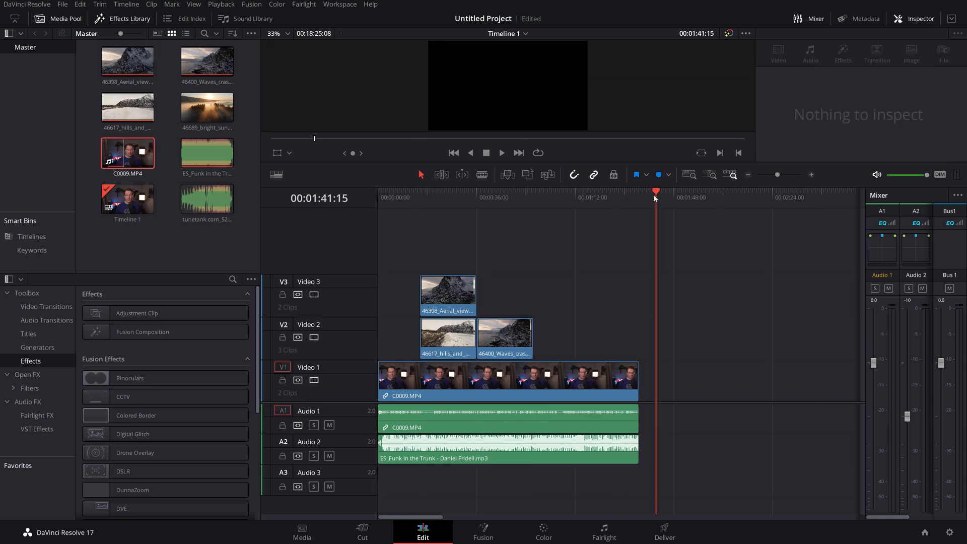
pyautogui.click(127, 153)
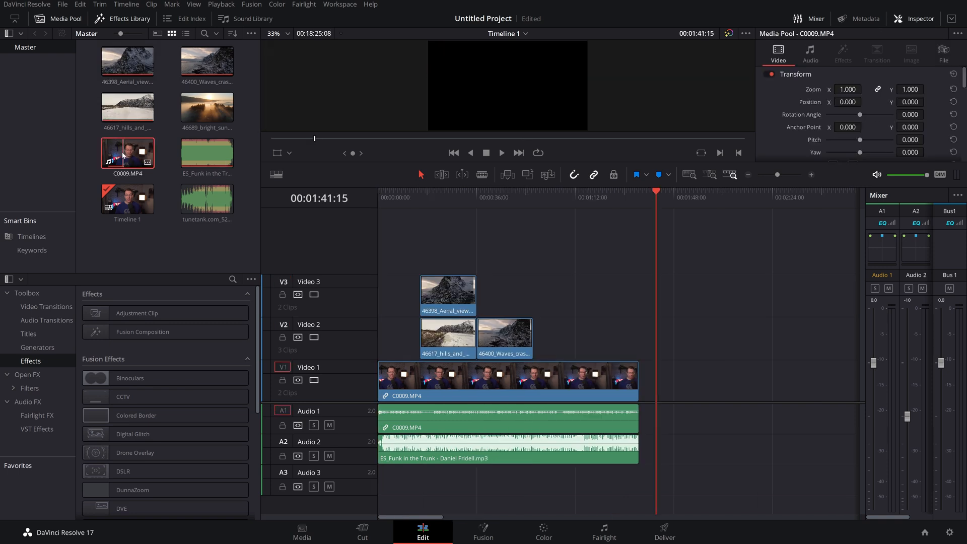
pyautogui.doubleClick(127, 153)
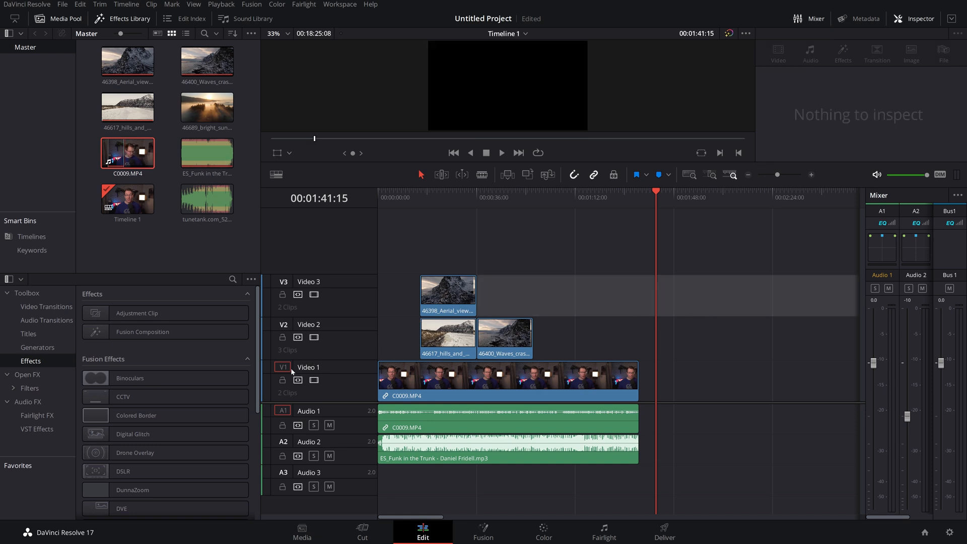
pyautogui.moveTo(662, 235)
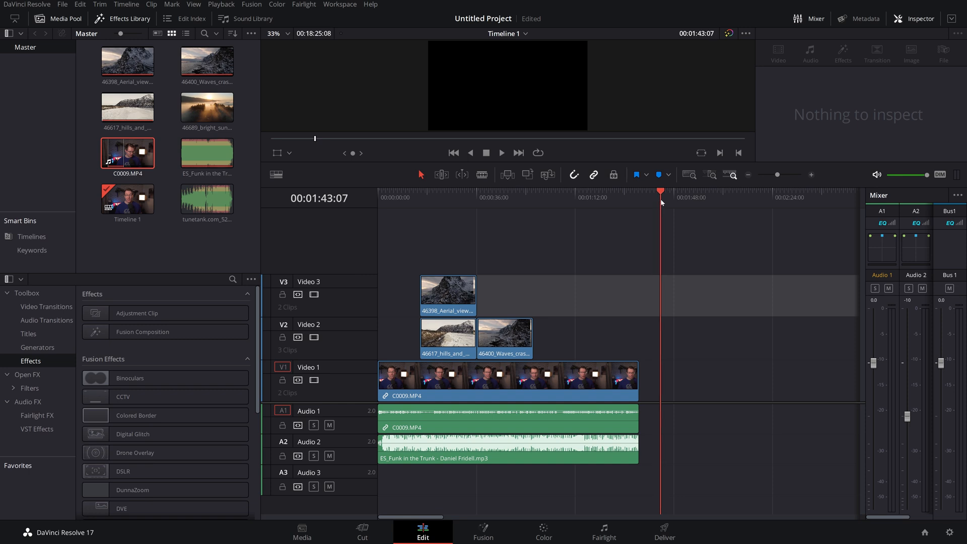
# Toggle Audio 1 off and back on as a destination with Alt+Ctrl+1.
pyautogui.press('alt+ctrl+1')
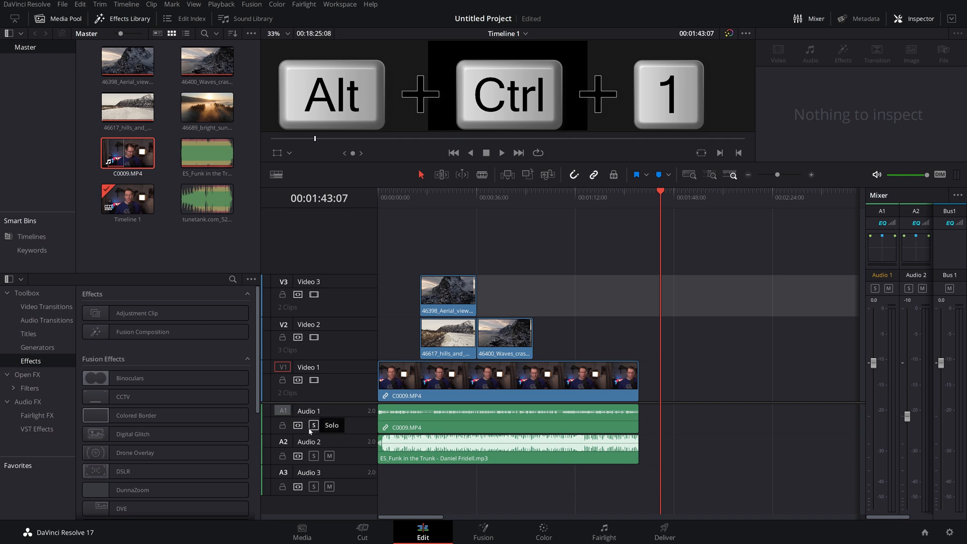
pyautogui.press('alt+ctrl+1')
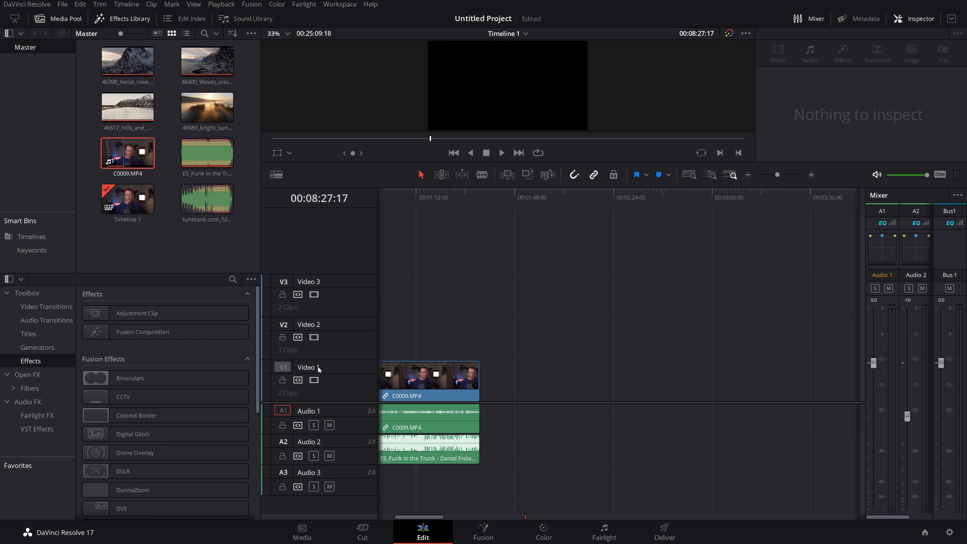
# Select the waves crashing clip, park the playhead at 01:46:10, and toggle Video 1 destination.
pyautogui.click(207, 61)
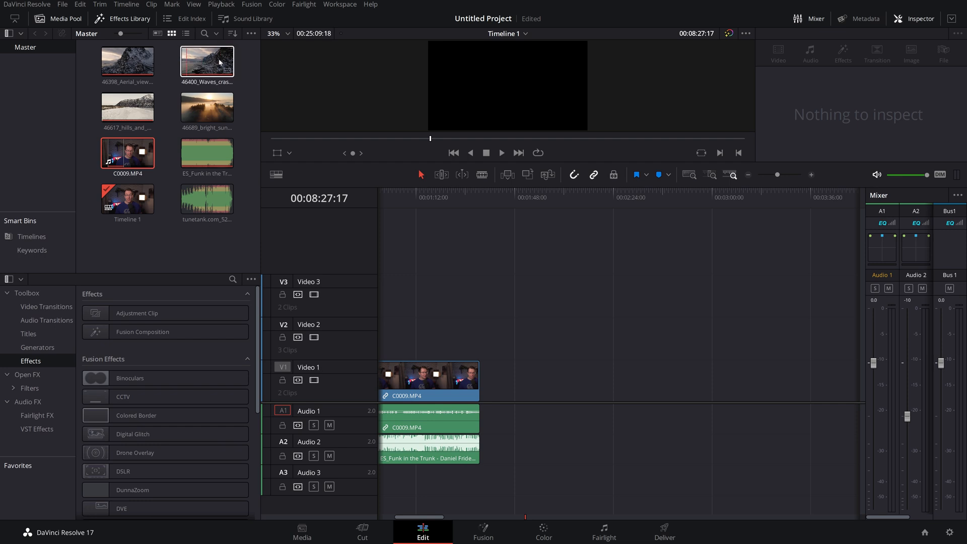
pyautogui.click(208, 61)
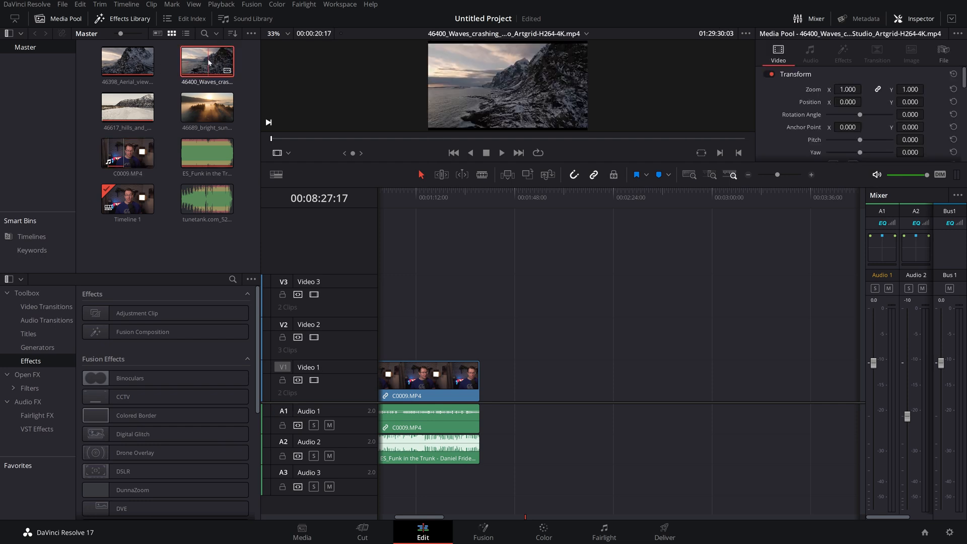
pyautogui.click(510, 198)
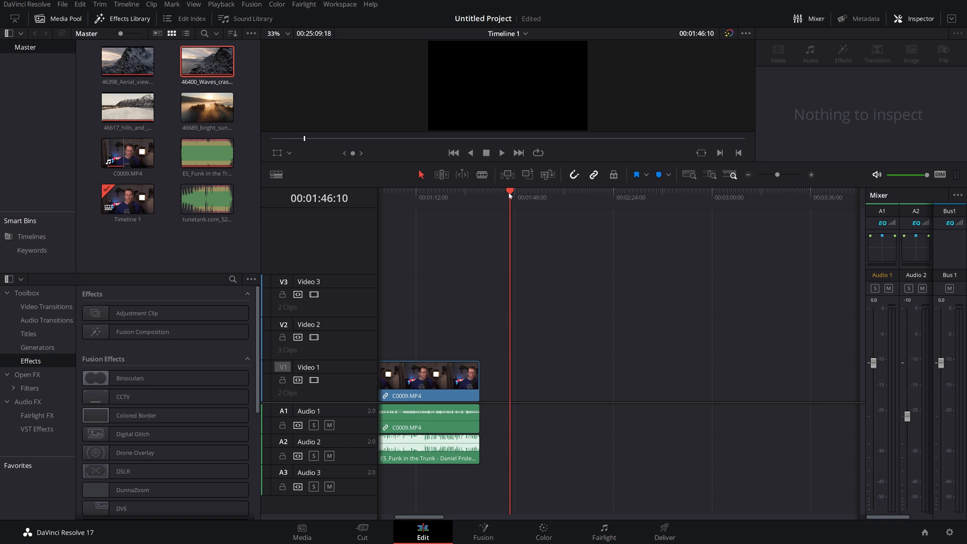
pyautogui.press('alt+1')
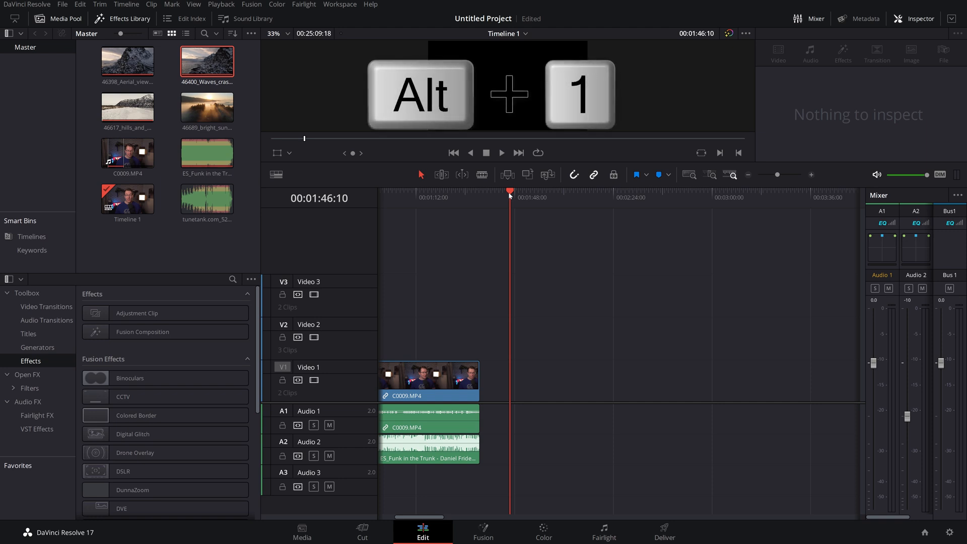